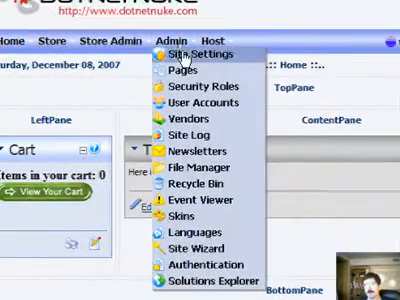
mouse_move(204, 152)
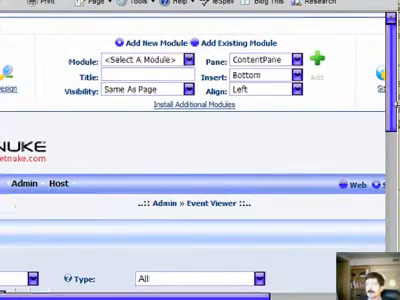
Scroll down through the Event Viewer entries toward the Edit Log Settings link.
scroll(down, 3)
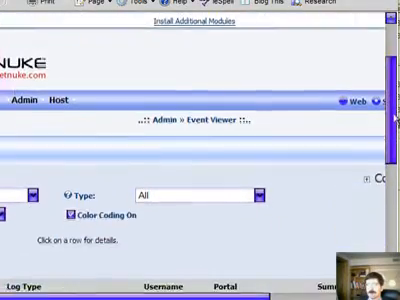
scroll(down, 3)
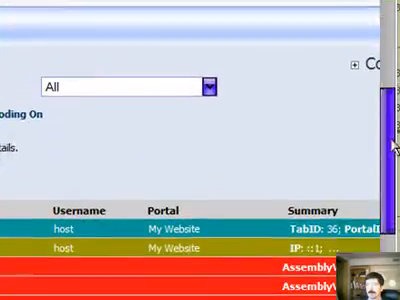
scroll(down, 3)
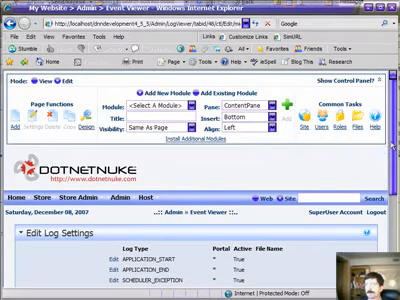
Scroll the Log Settings list down to the Scheduler Exception log type.
scroll(down, 3)
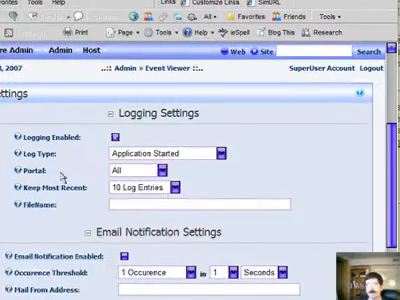
scroll(down, 3)
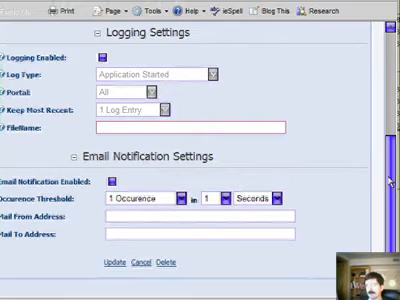
scroll(down, 3)
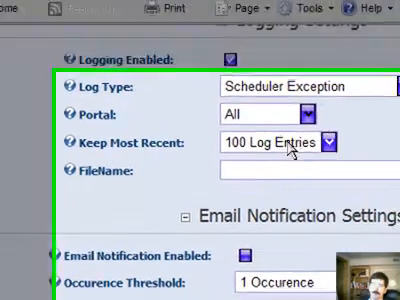
Set Keep Most Recent to 2 log entries for Scheduler Exception and update the setting.
scroll(down, 3)
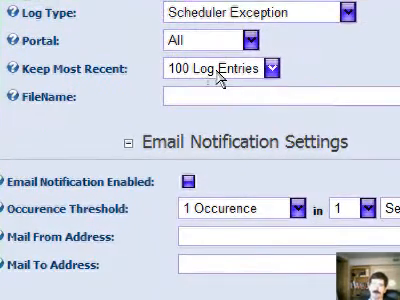
scroll(up, 3)
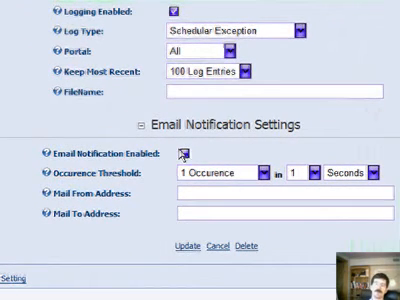
click(184, 152)
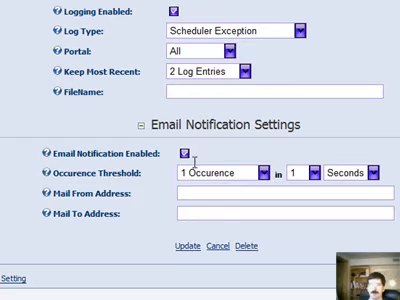
mouse_move(258, 204)
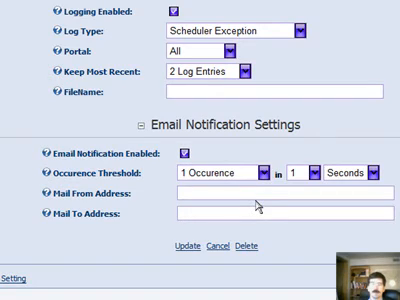
scroll(down, 3)
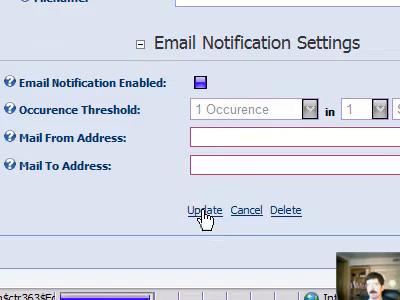
click(196, 208)
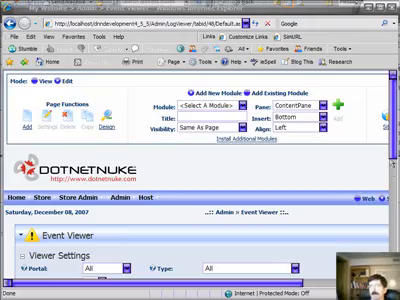
scroll(down, 3)
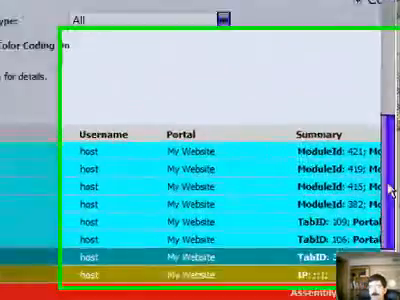
scroll(down, 3)
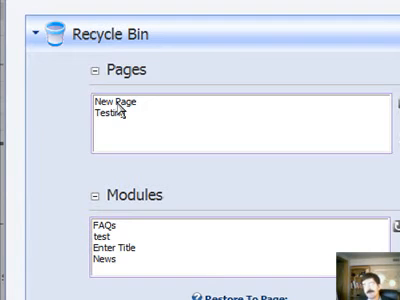
Scroll through the Recycle Bin's deleted Pages and Modules lists.
scroll(down, 3)
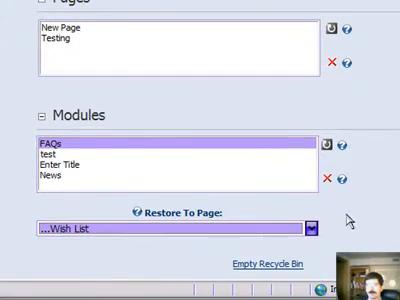
mouse_move(328, 142)
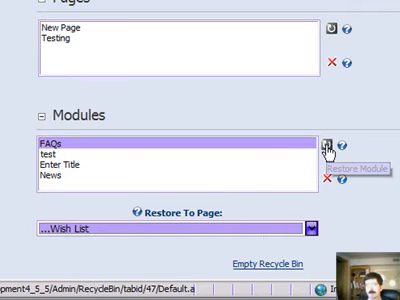
mouse_move(328, 148)
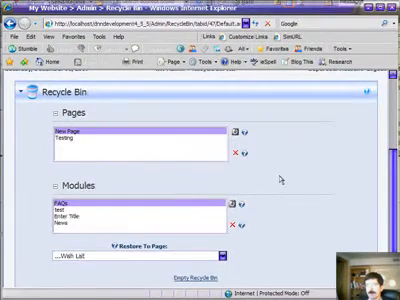
scroll(down, 3)
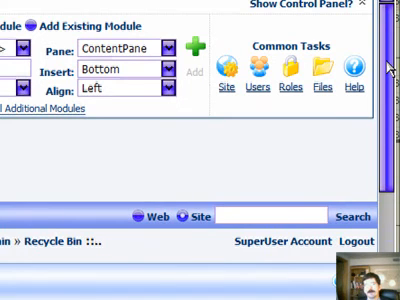
scroll(down, 3)
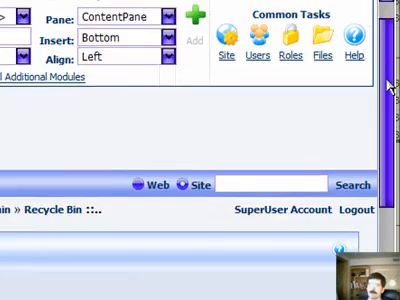